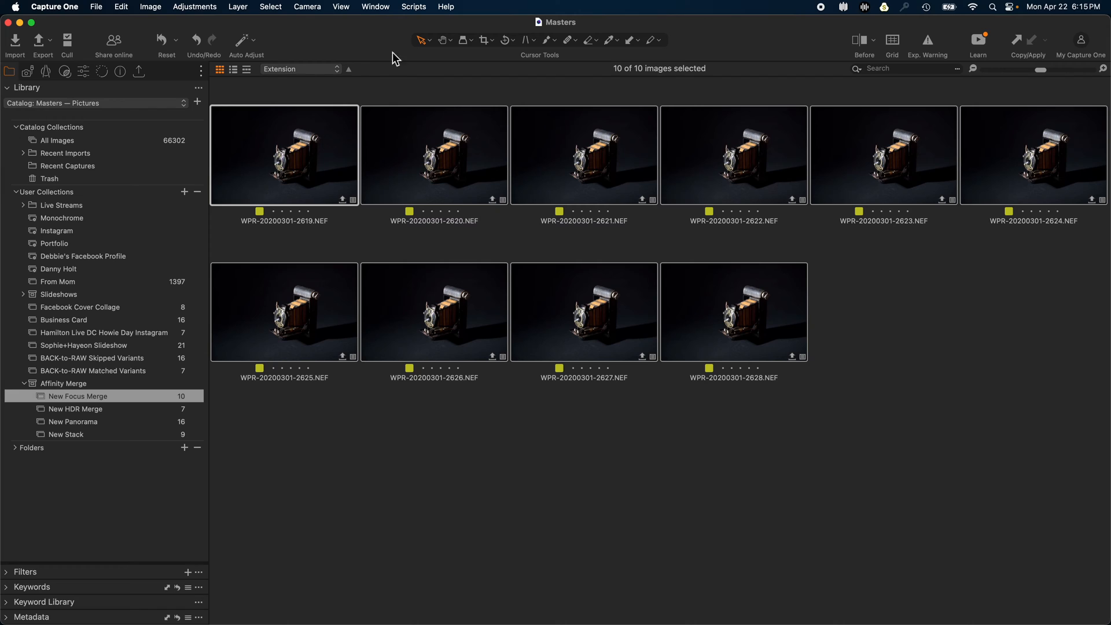
- Show the Scripts menu listing installed scripts for the ten selected NEFs
click(414, 7)
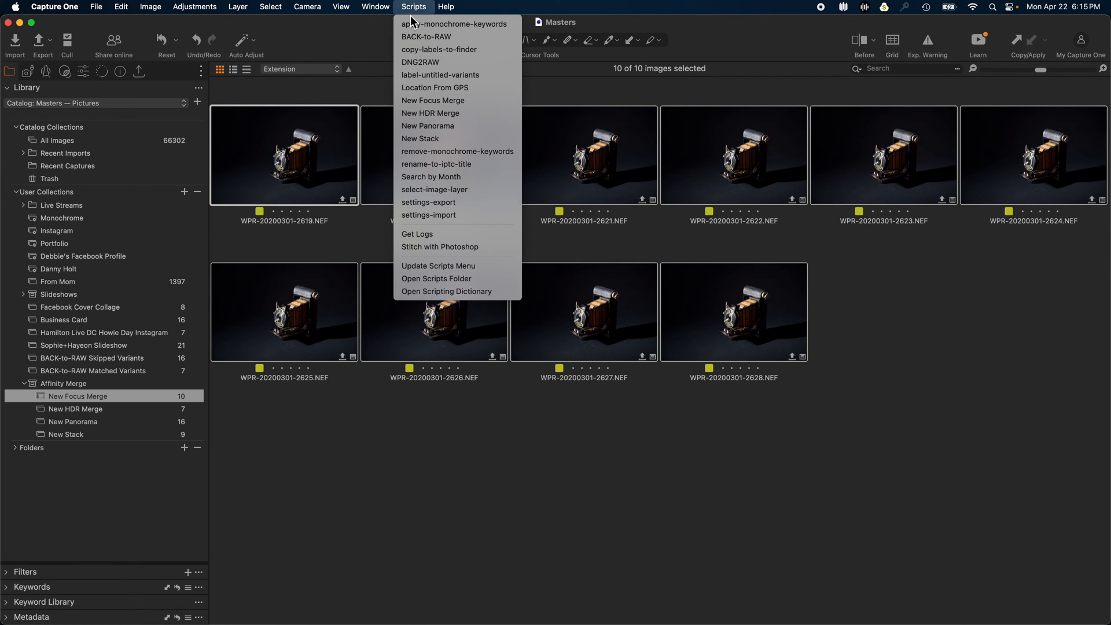
mouse_move(457, 100)
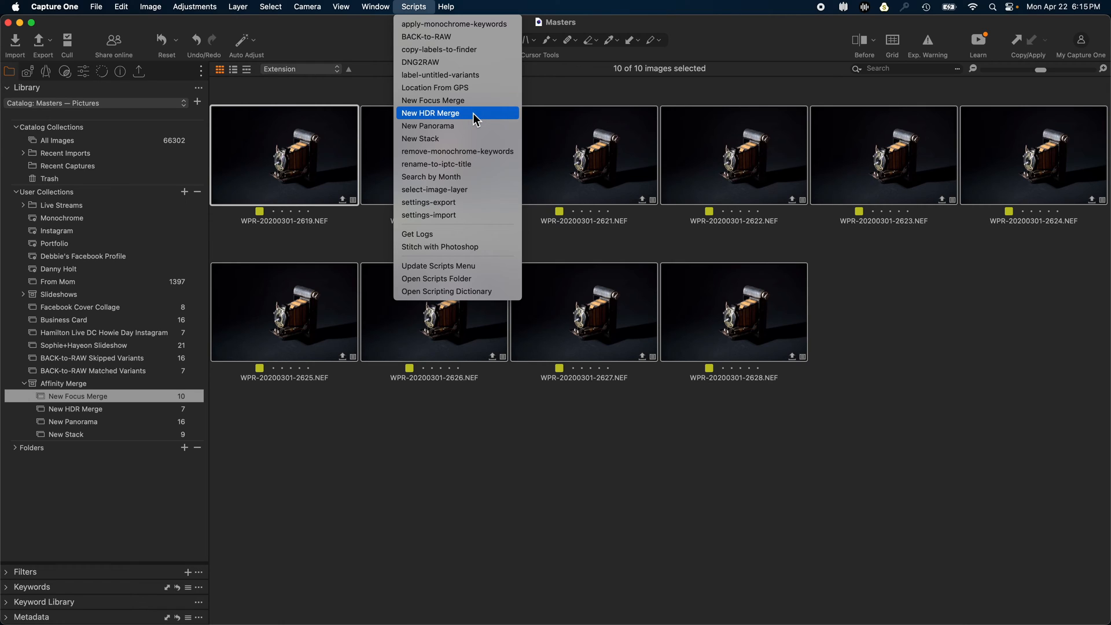
mouse_move(465, 138)
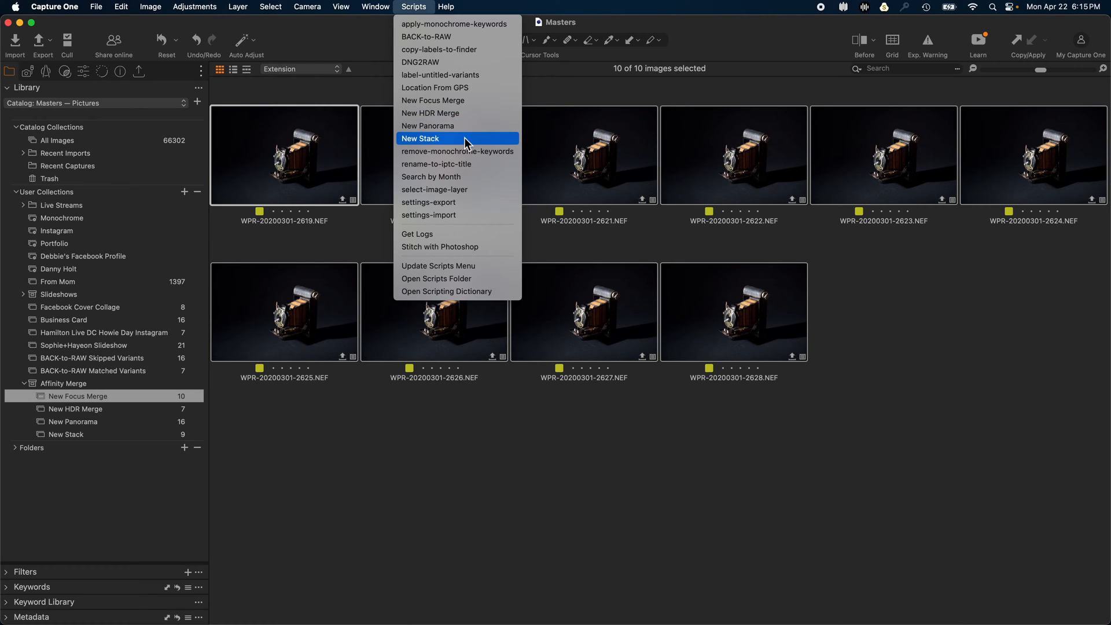
mouse_move(431, 99)
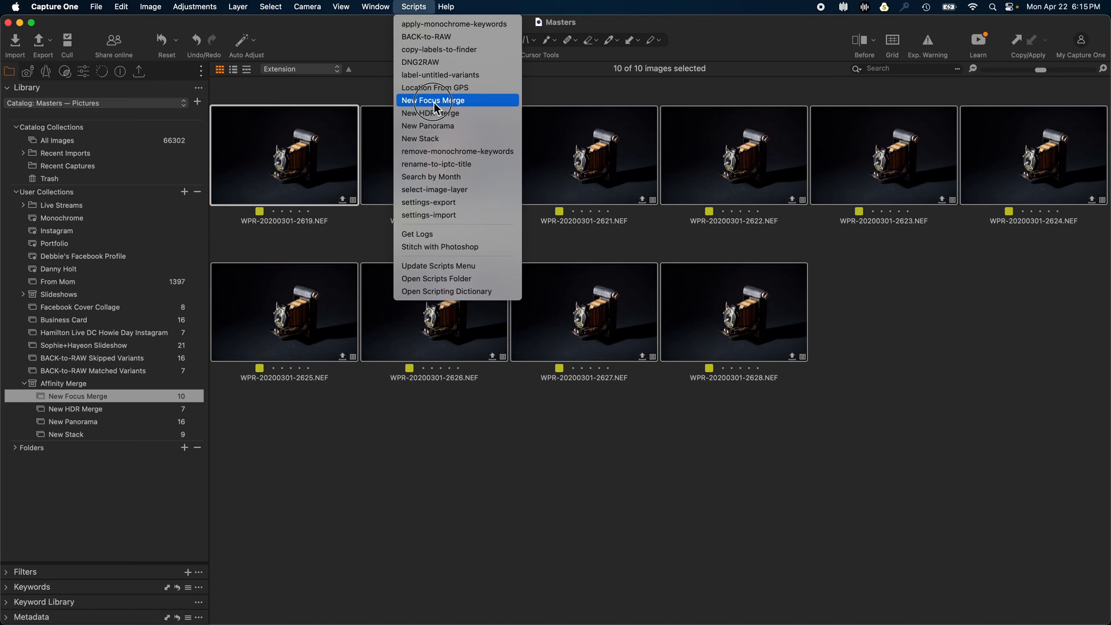
- Run the New Focus Merge script and accept pre-processing of the selected images
click(432, 100)
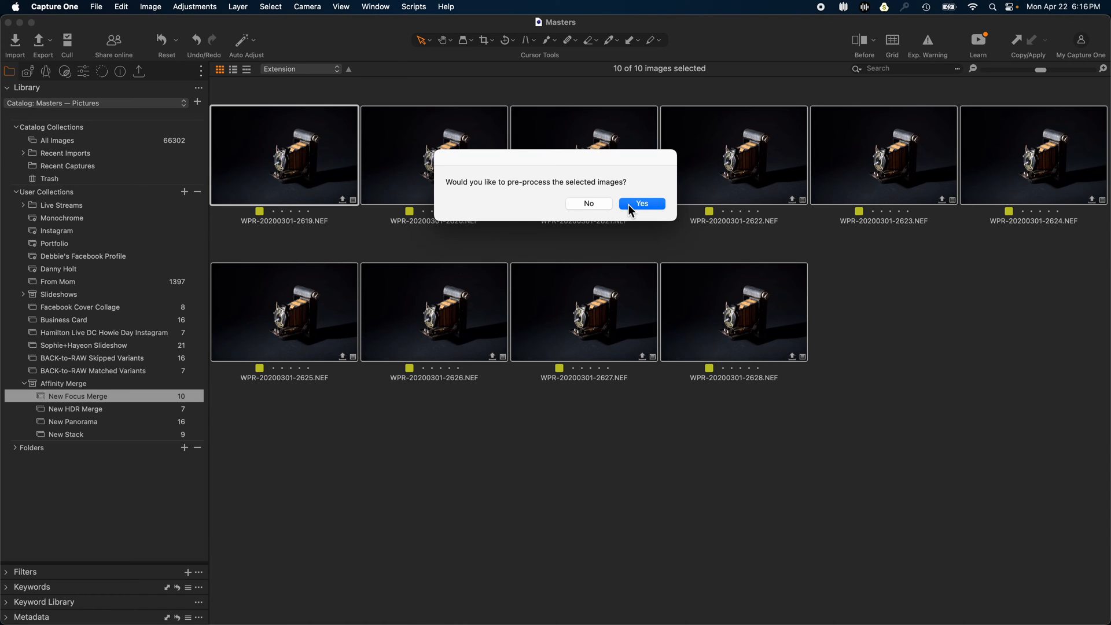
click(640, 204)
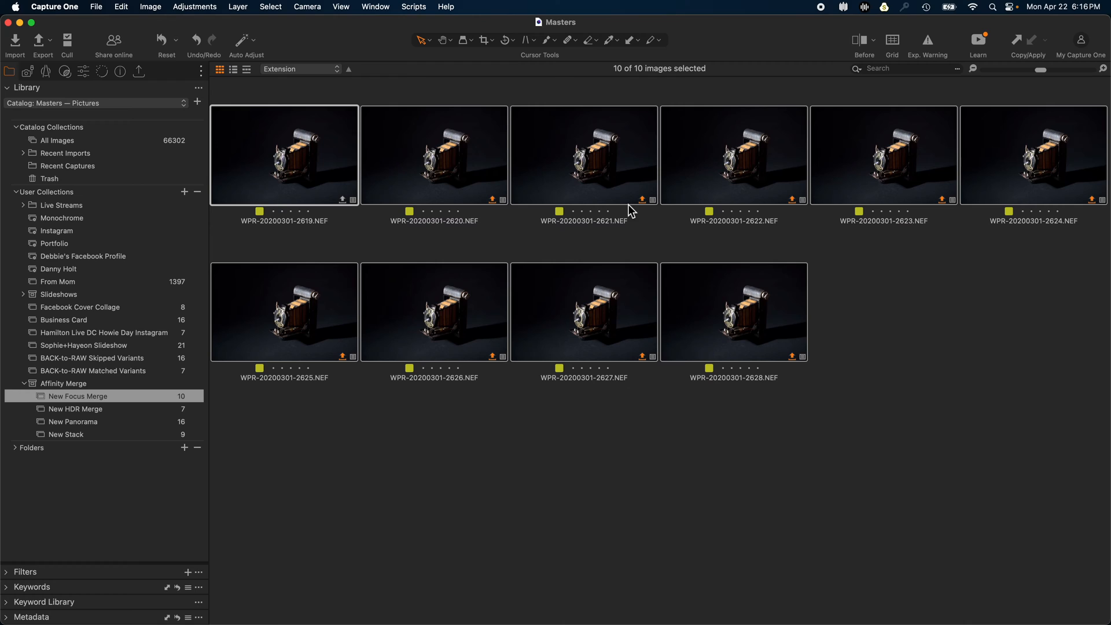
click(43, 39)
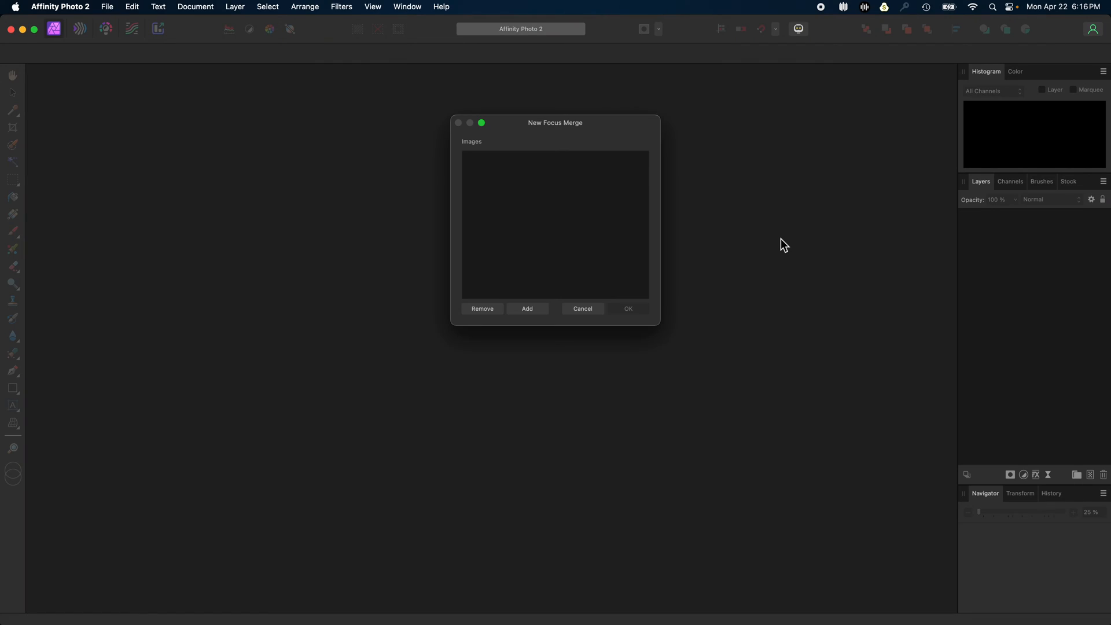
- Add apMerge TIFFs 2619–2628 to the focus merge list, then return to Capture One
click(526, 308)
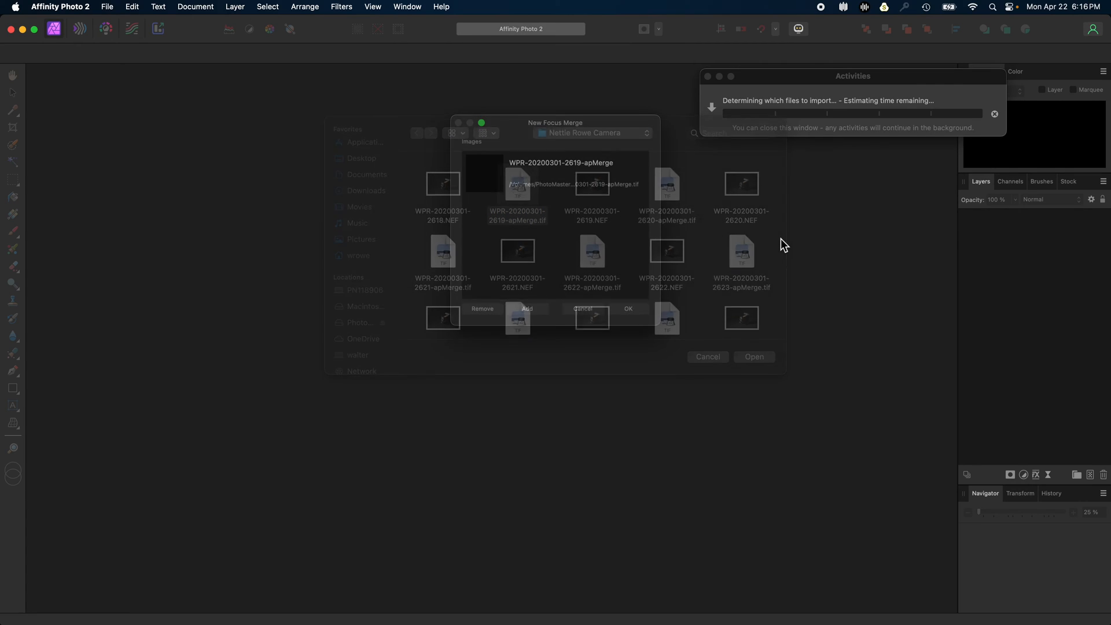
click(667, 199)
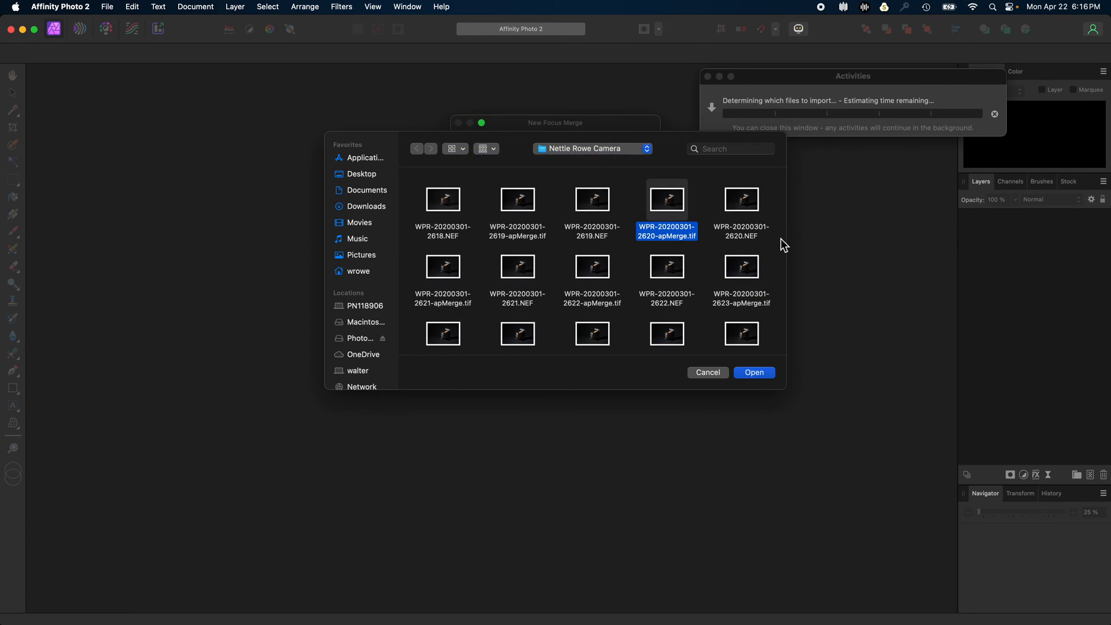
click(442, 273)
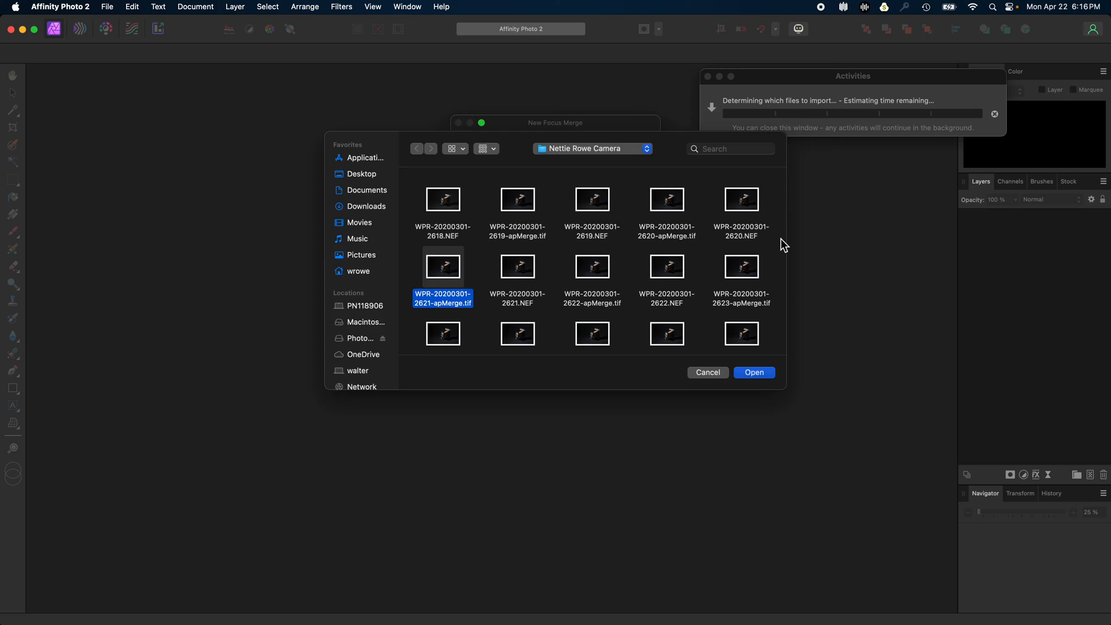
click(593, 266)
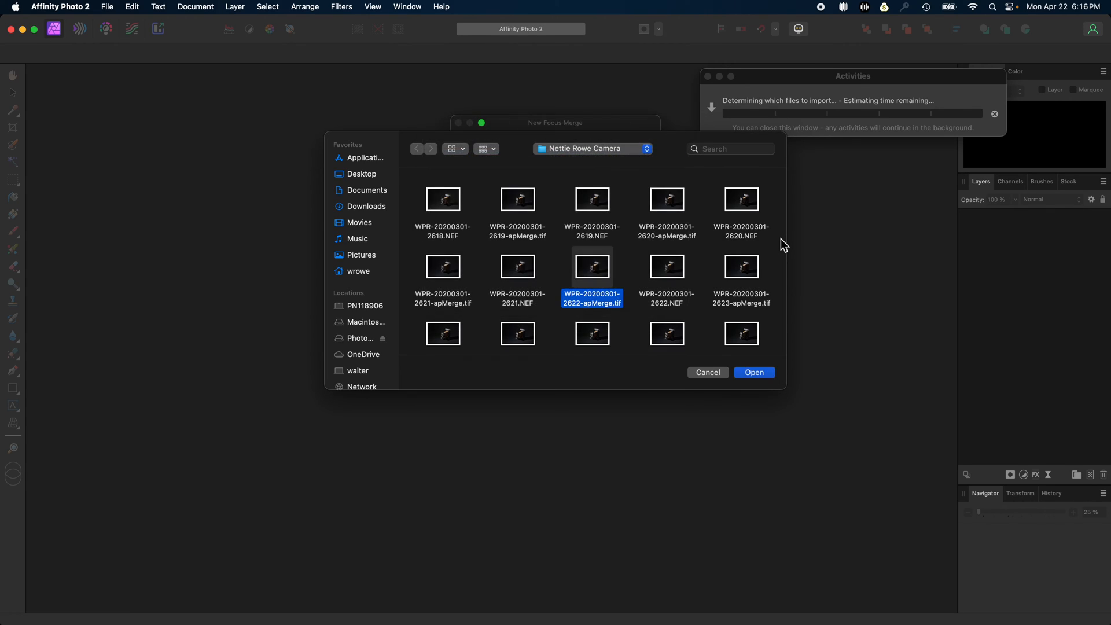
click(740, 267)
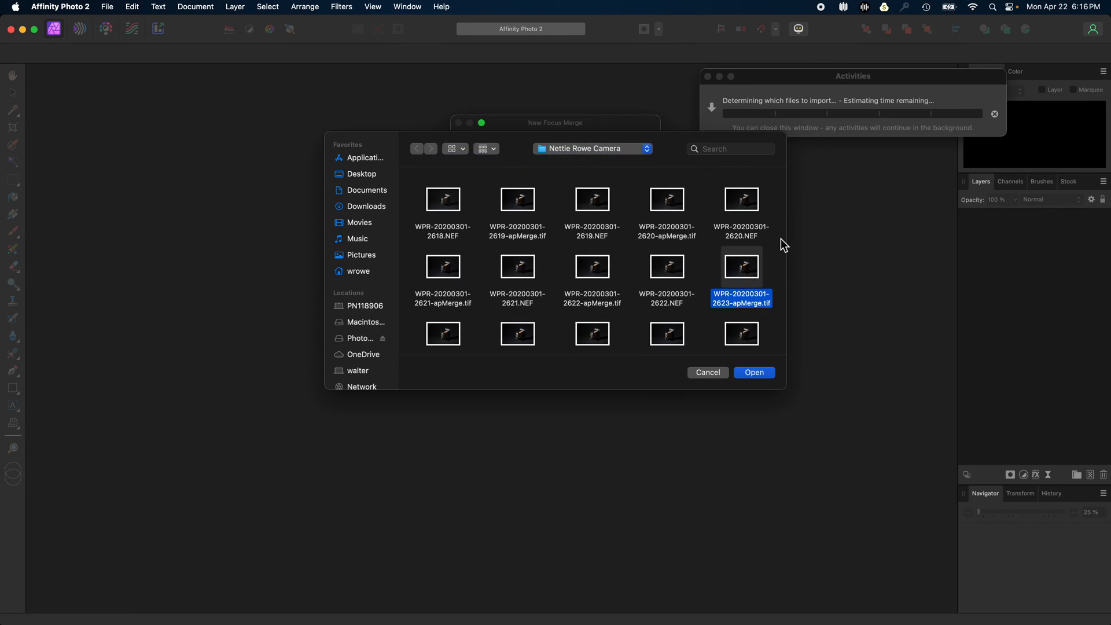
scroll(down, 3)
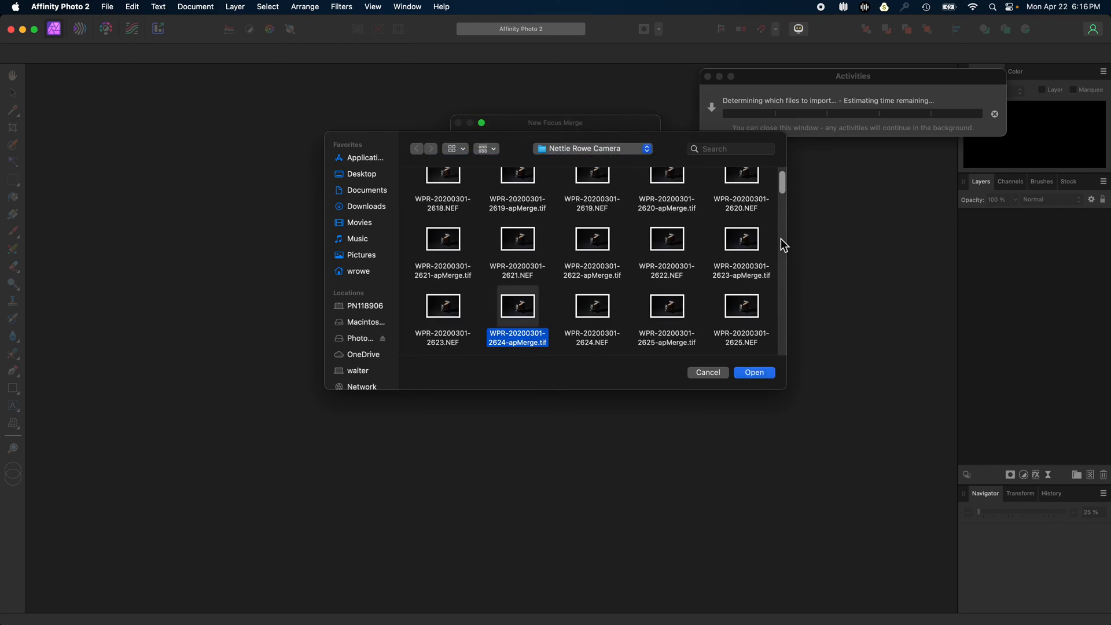
click(665, 306)
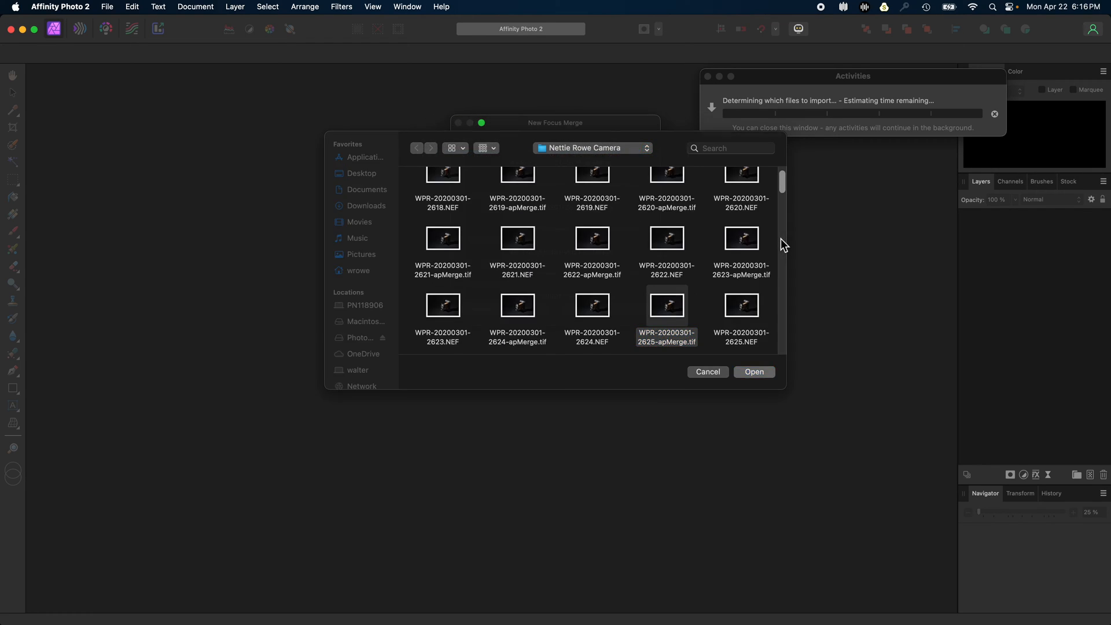
scroll(down, 3)
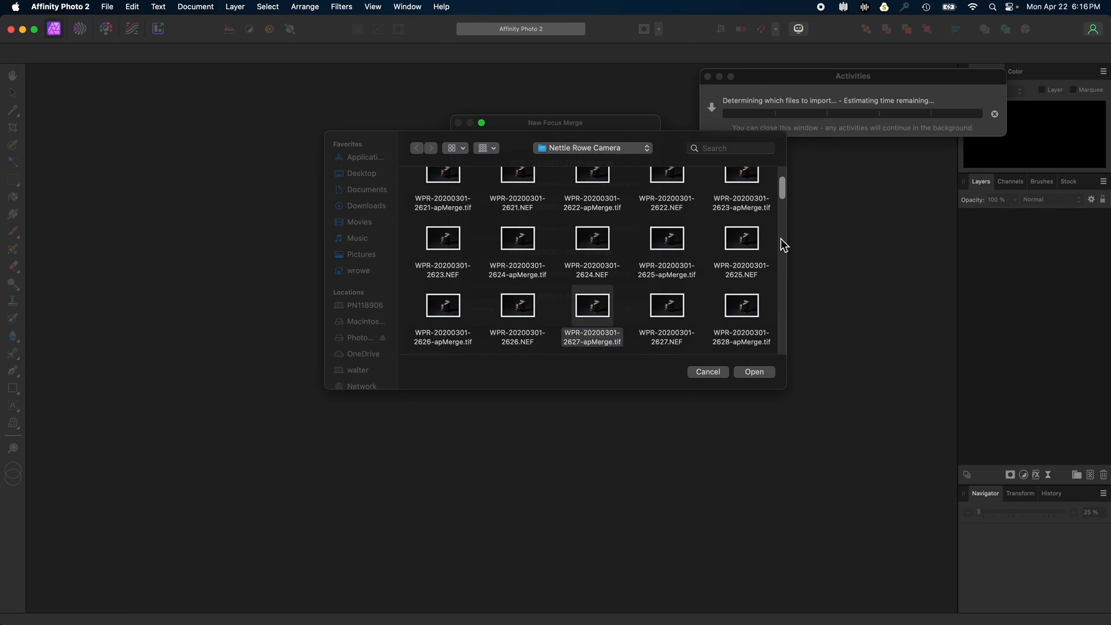
click(741, 305)
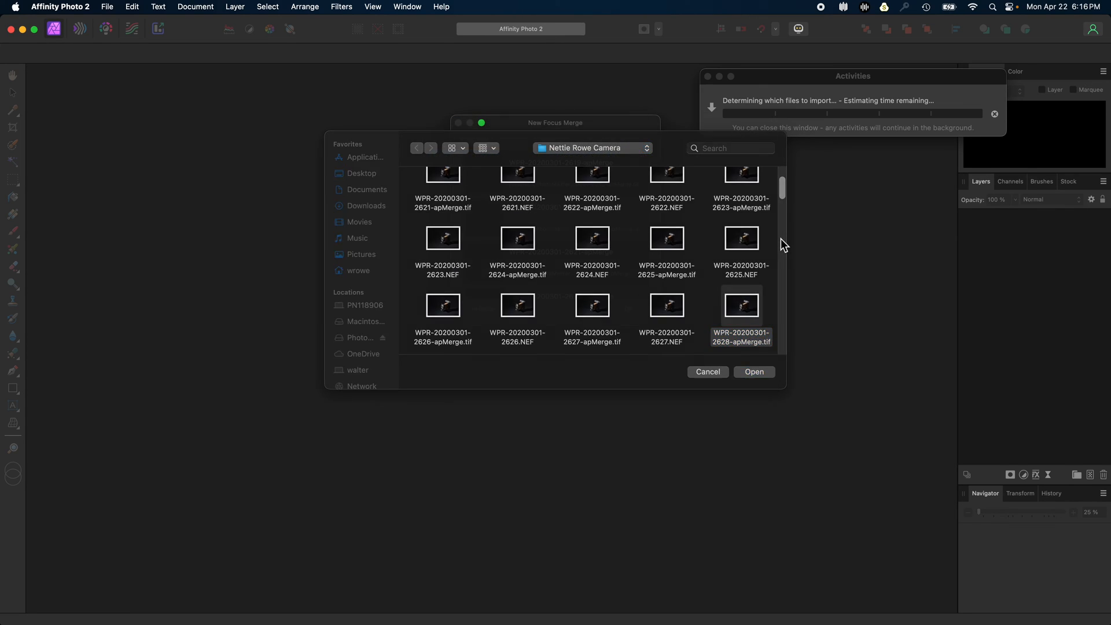
click(753, 371)
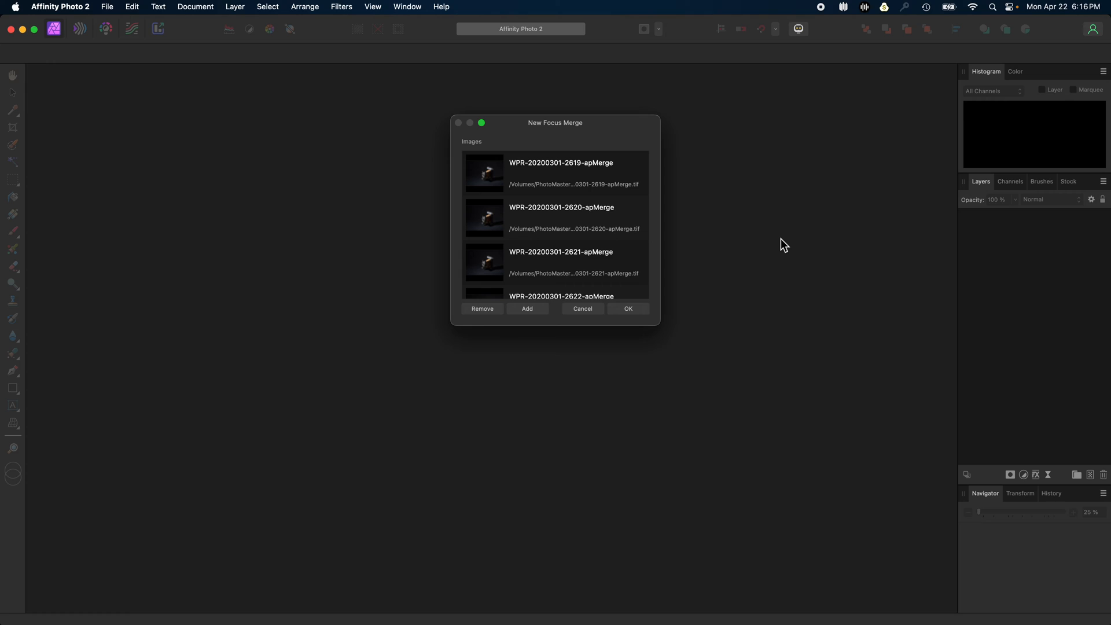
mouse_move(716, 248)
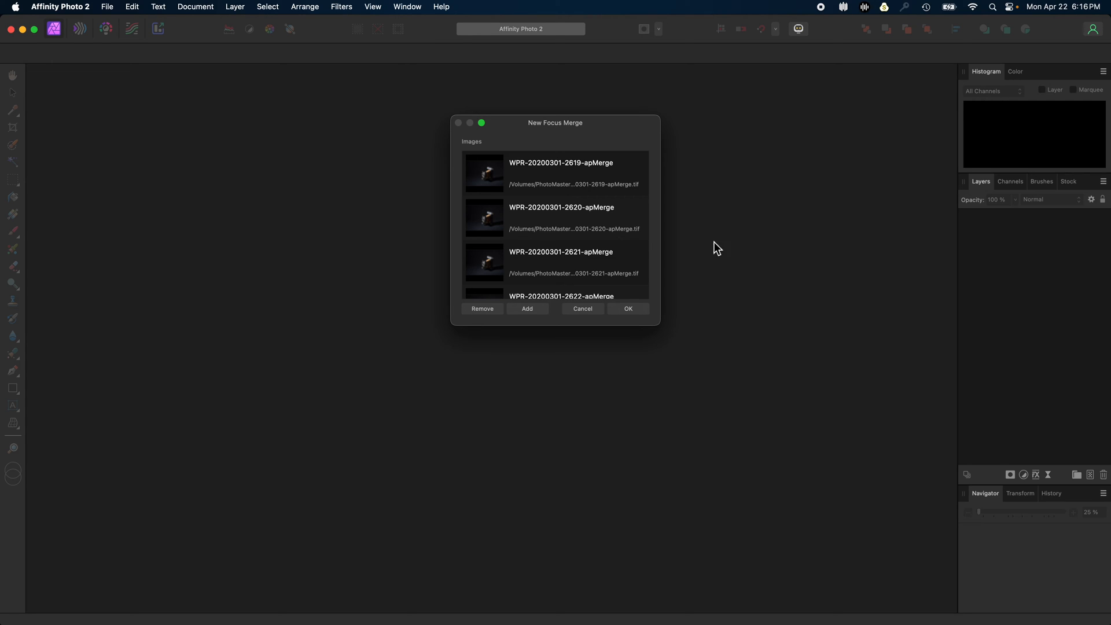
mouse_move(657, 253)
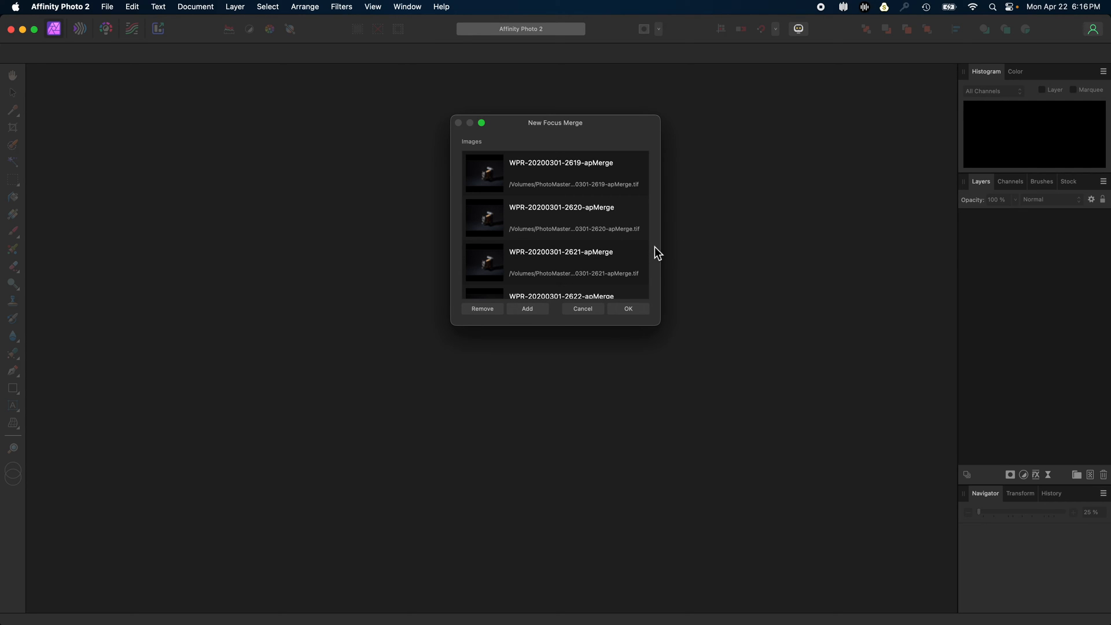
key(cmd+tab)
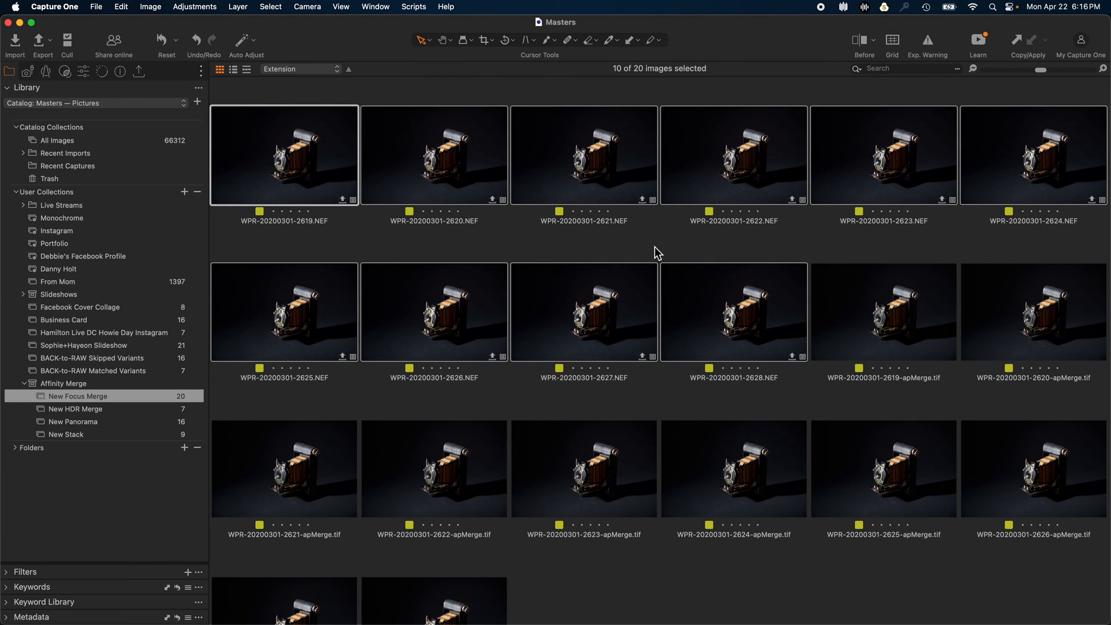
- Select the ten imported apMerge TIFFs in the New Focus Merge album
click(883, 311)
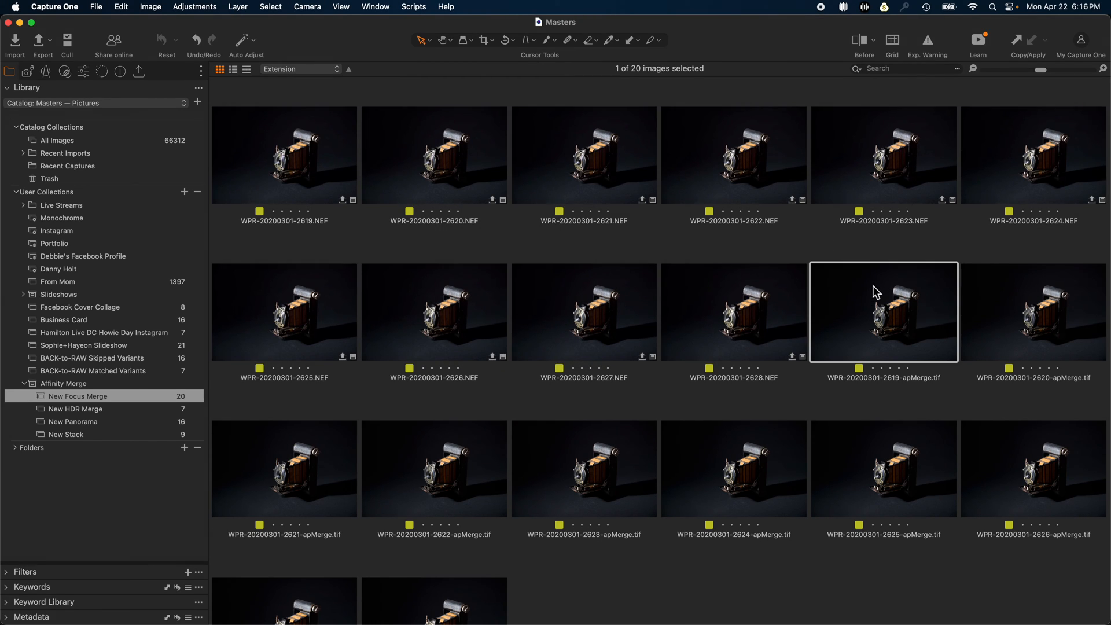
mouse_move(882, 389)
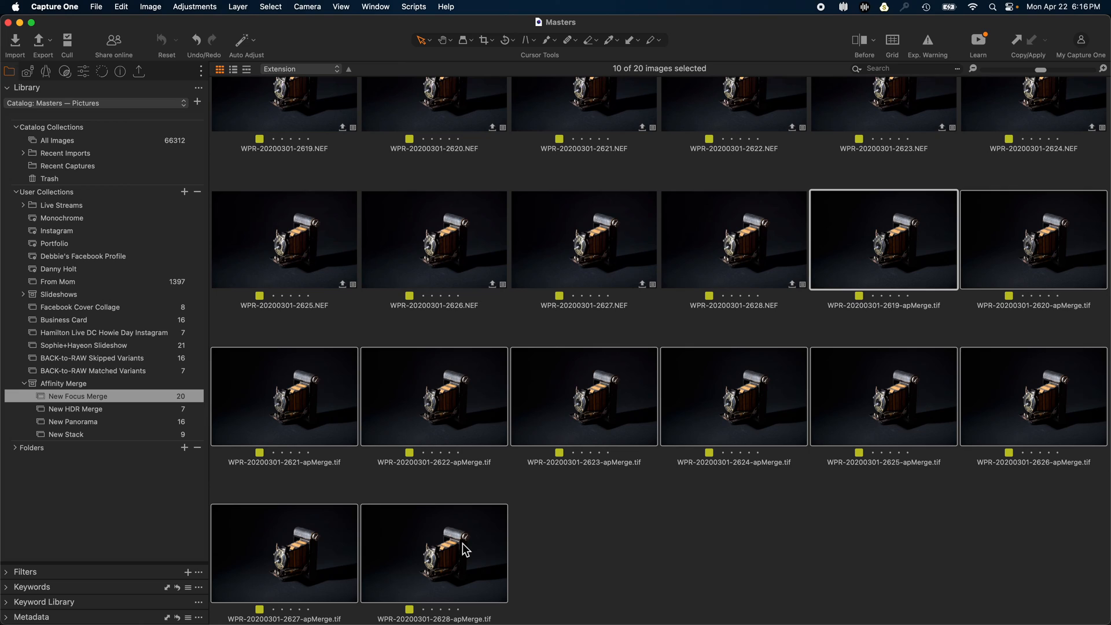
mouse_move(287, 414)
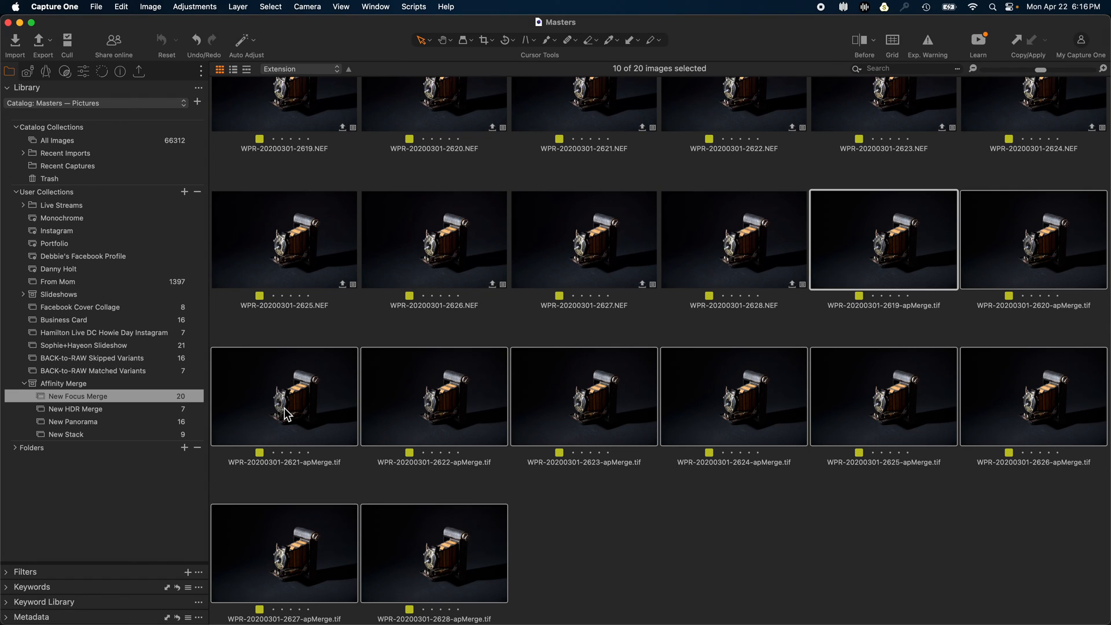
click(77, 396)
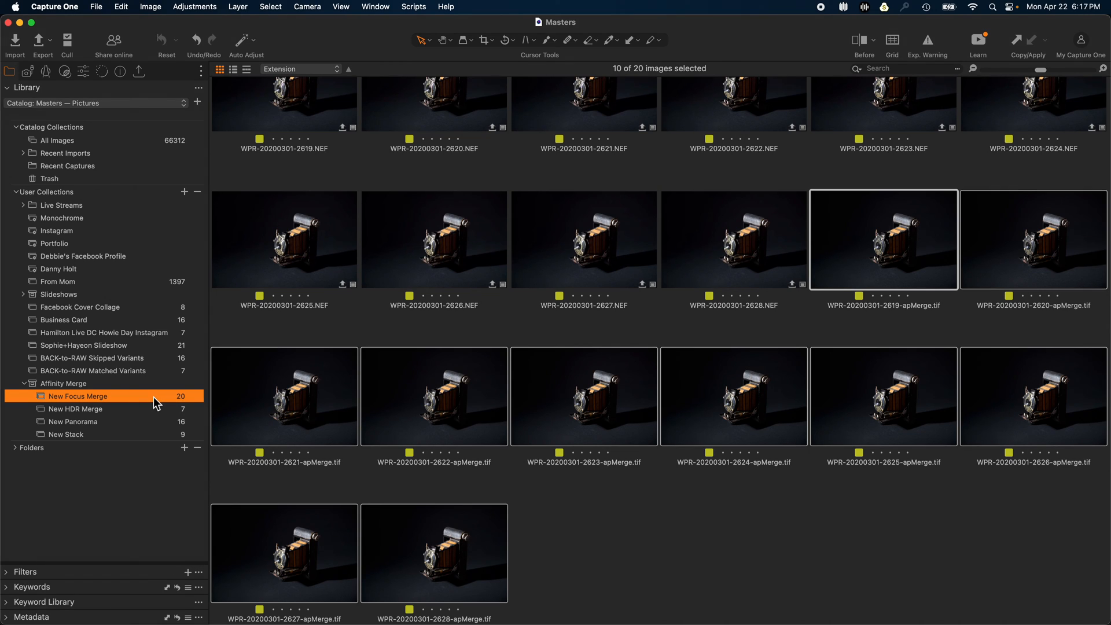